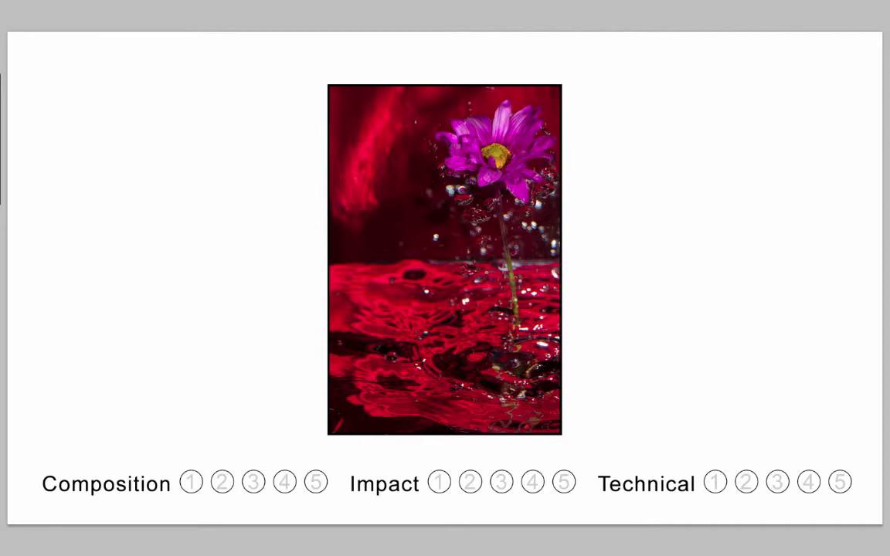
# - Rate the purple-flower-over-red-water photo Composition 3, Impact 4 and Technical 4
pyautogui.click(253, 482)
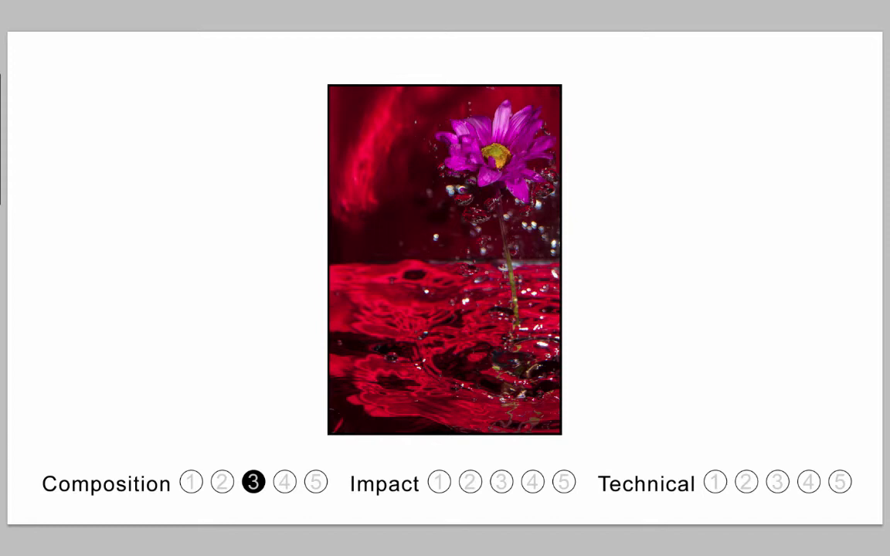
pyautogui.click(531, 482)
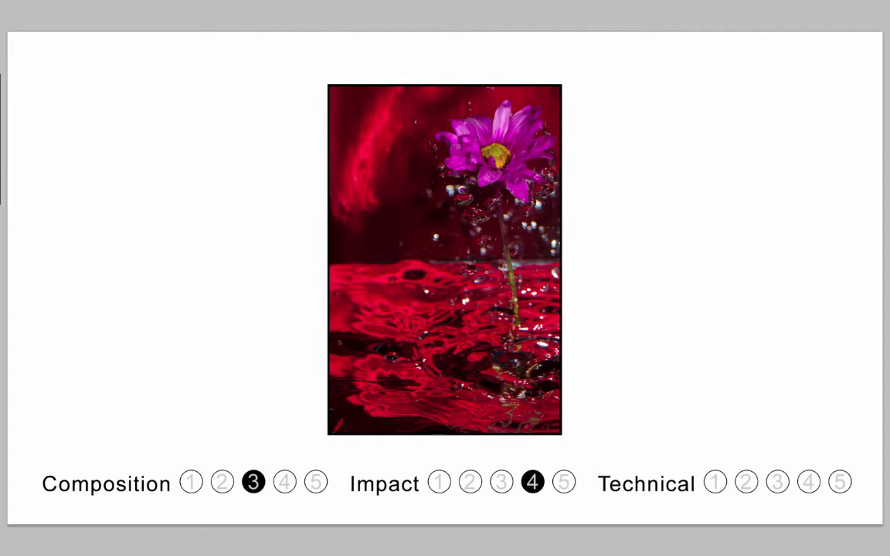
pyautogui.click(808, 482)
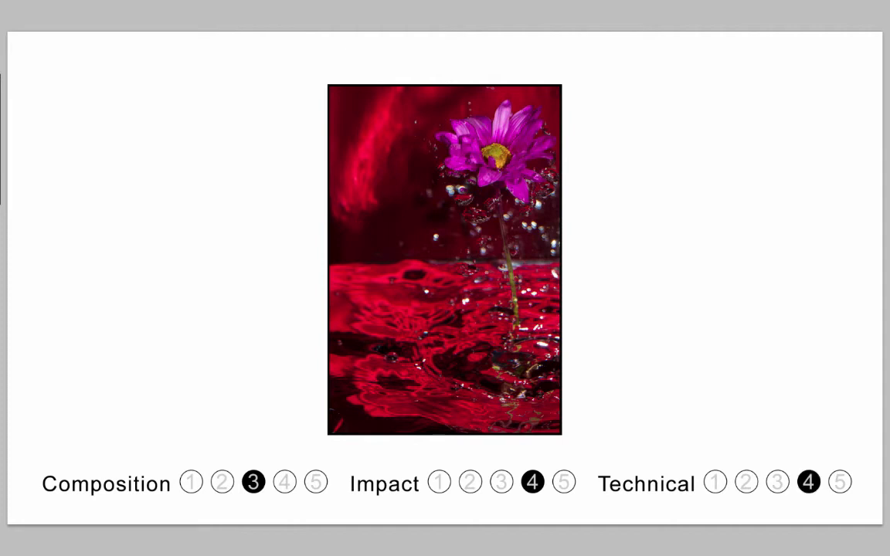